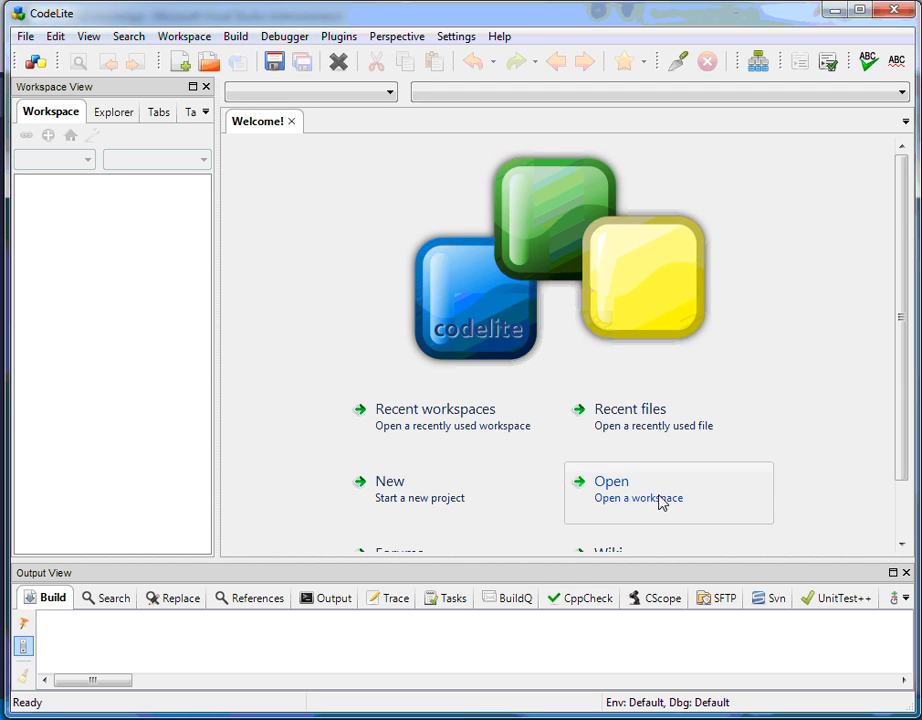
{"action": "mouse_move", "coordinate": [582, 408]}
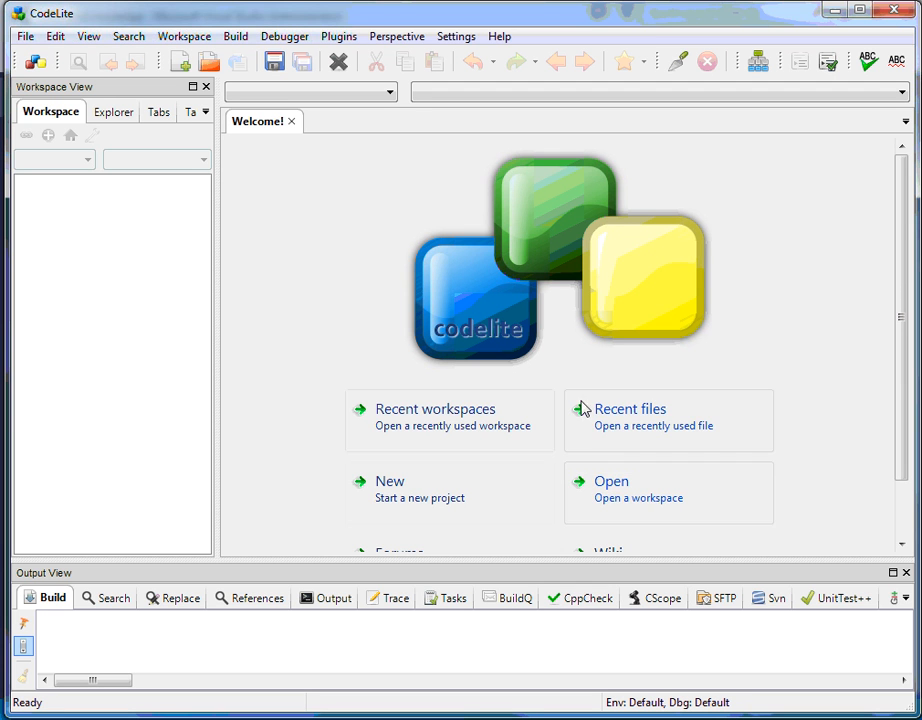
{"action": "mouse_move", "coordinate": [408, 264]}
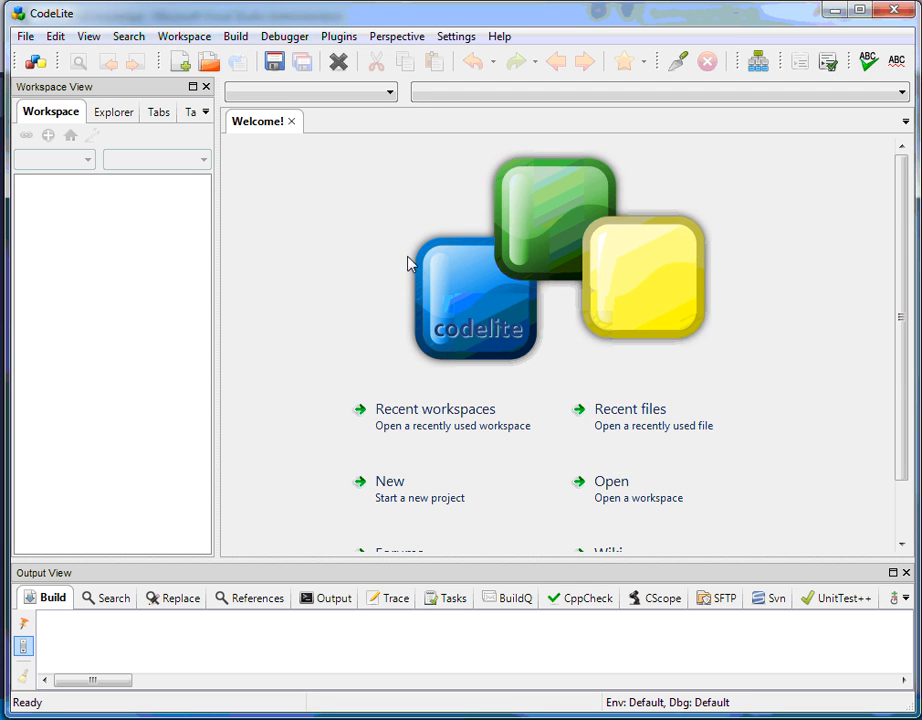
{"action": "mouse_move", "coordinate": [376, 218]}
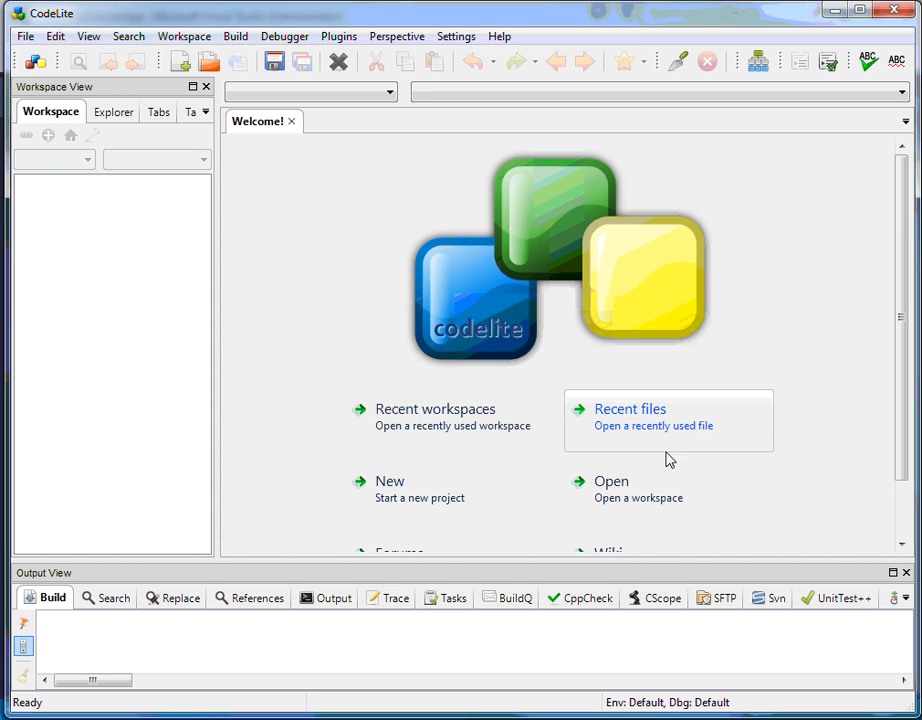
{"action": "mouse_move", "coordinate": [336, 246]}
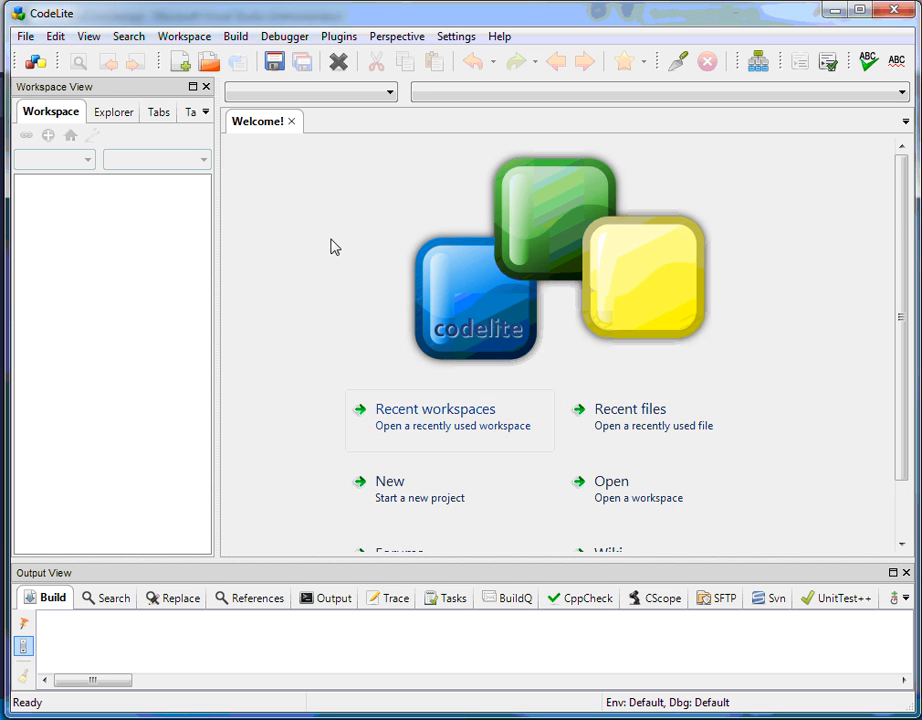
{"action": "mouse_move", "coordinate": [300, 220]}
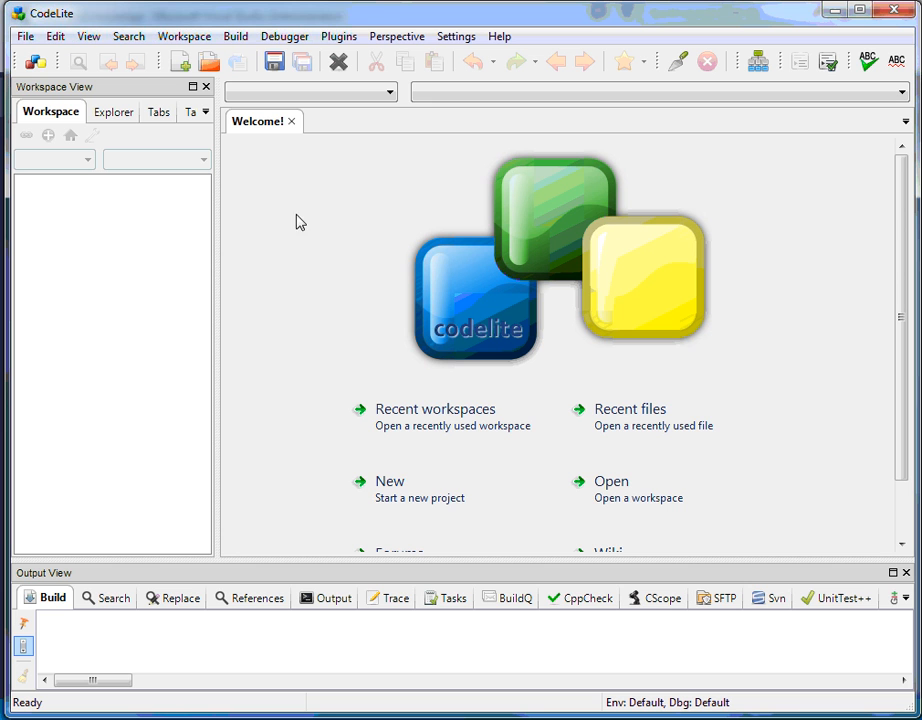
{"action": "mouse_move", "coordinate": [316, 244]}
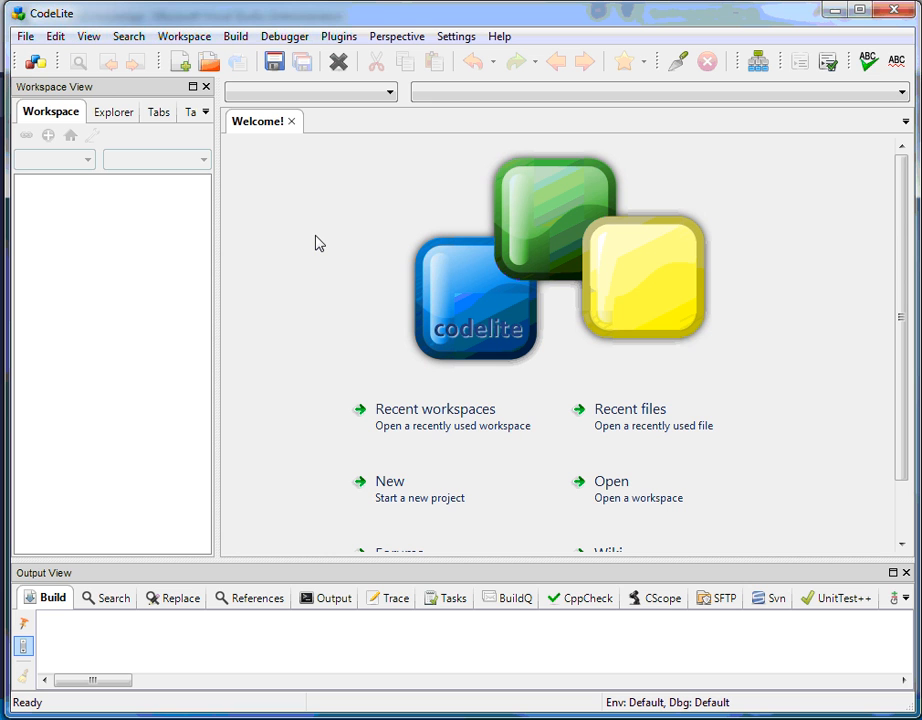
{"action": "mouse_move", "coordinate": [332, 242]}
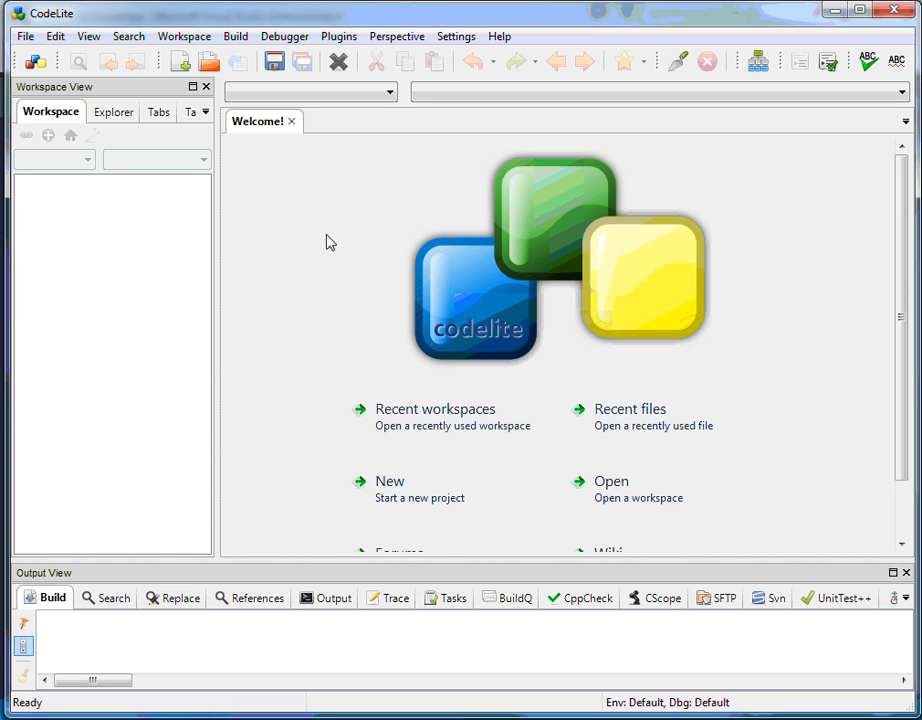
{"action": "mouse_move", "coordinate": [388, 300]}
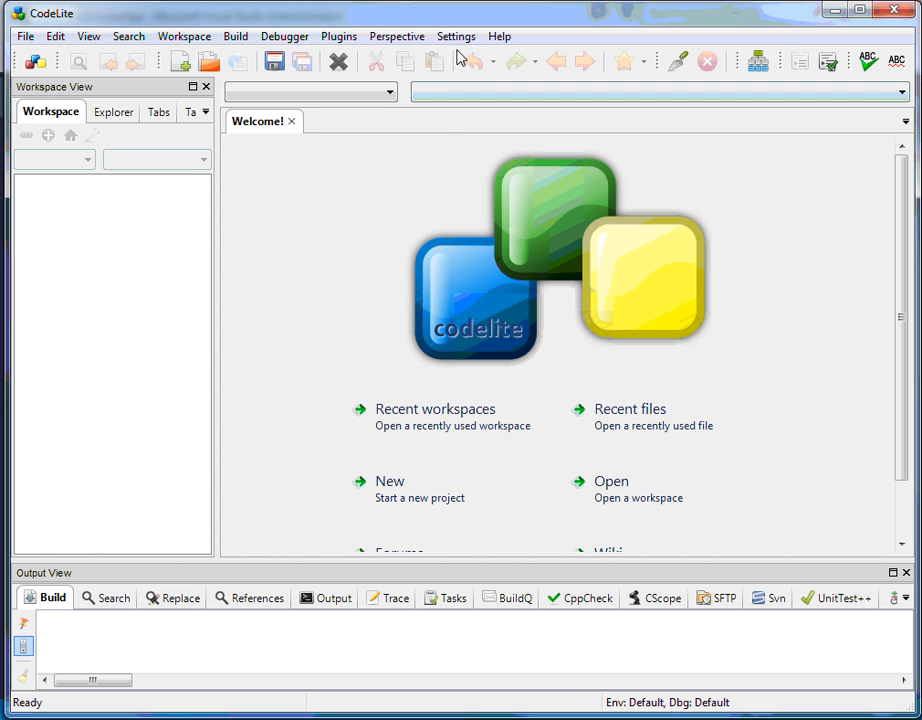
- Reach Global Editor Preferences from the Settings menu
{"action": "left_click", "coordinate": [456, 36]}
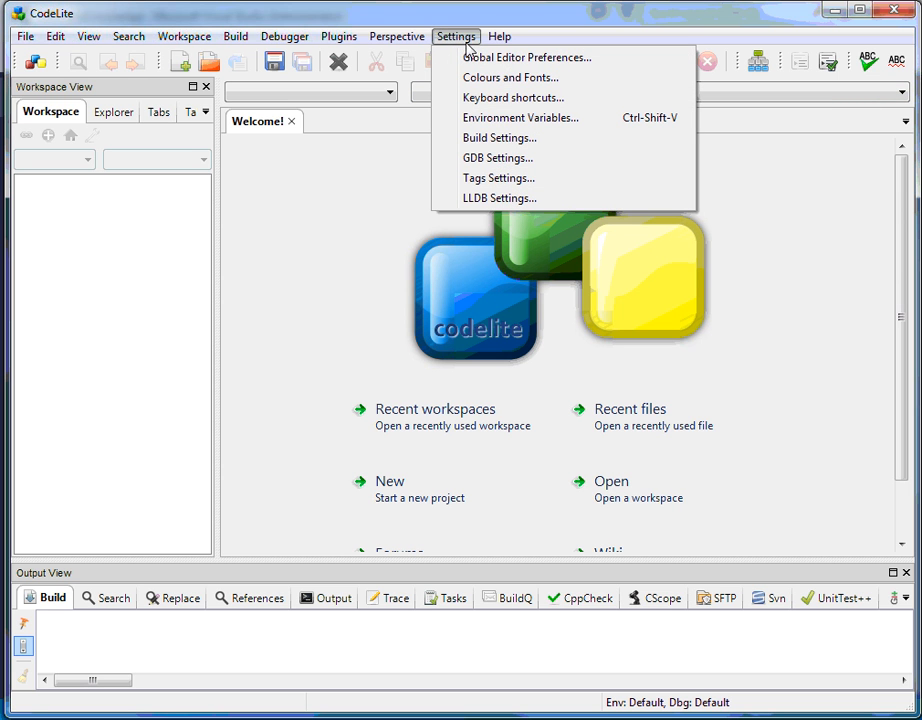
{"action": "mouse_move", "coordinate": [528, 56]}
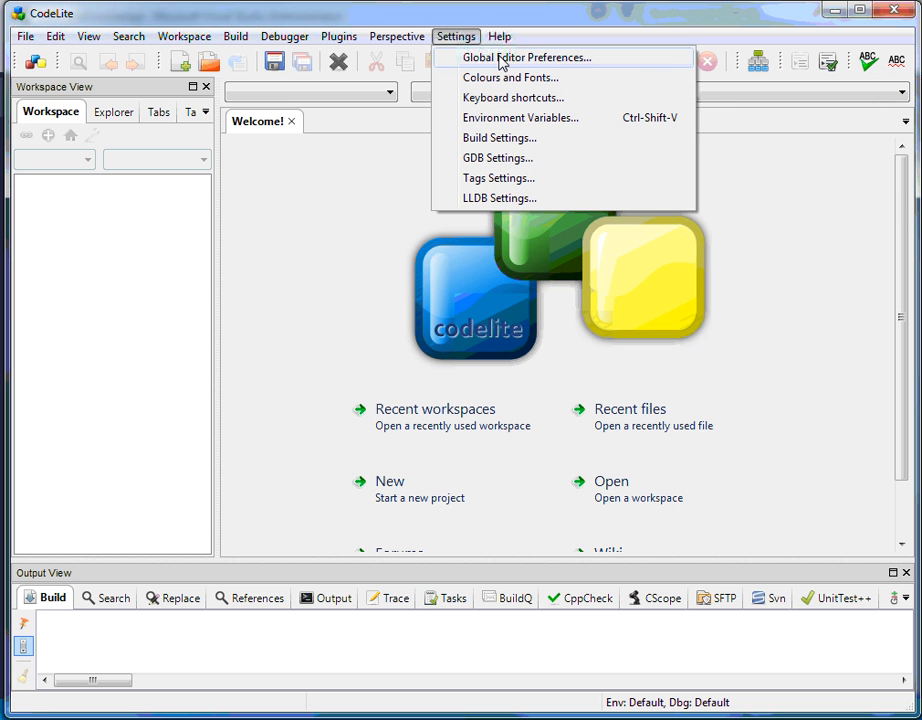
{"action": "left_click", "coordinate": [528, 56]}
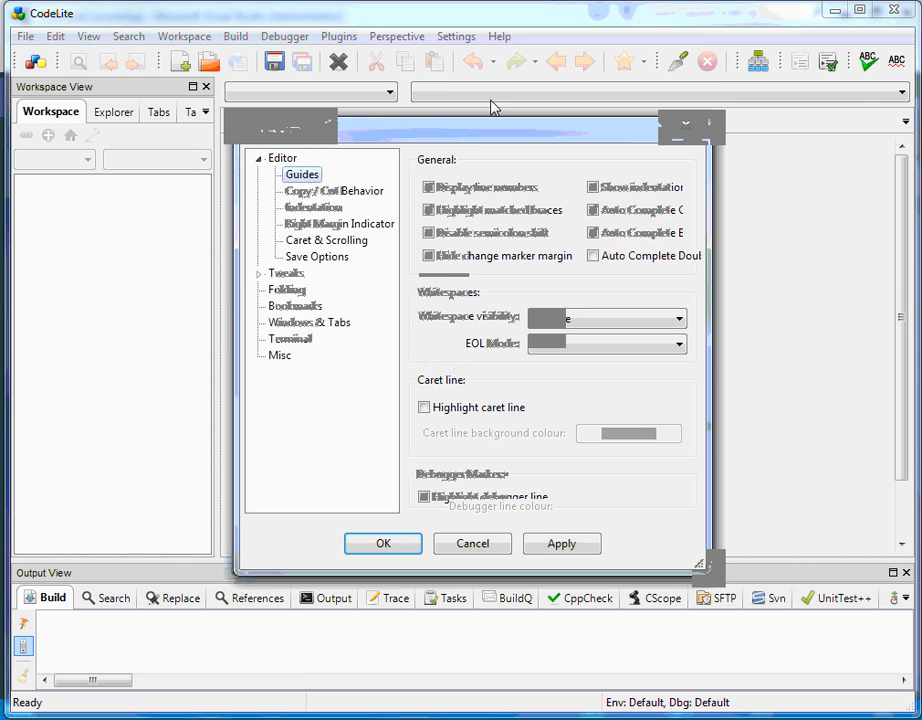
{"action": "mouse_move", "coordinate": [284, 164]}
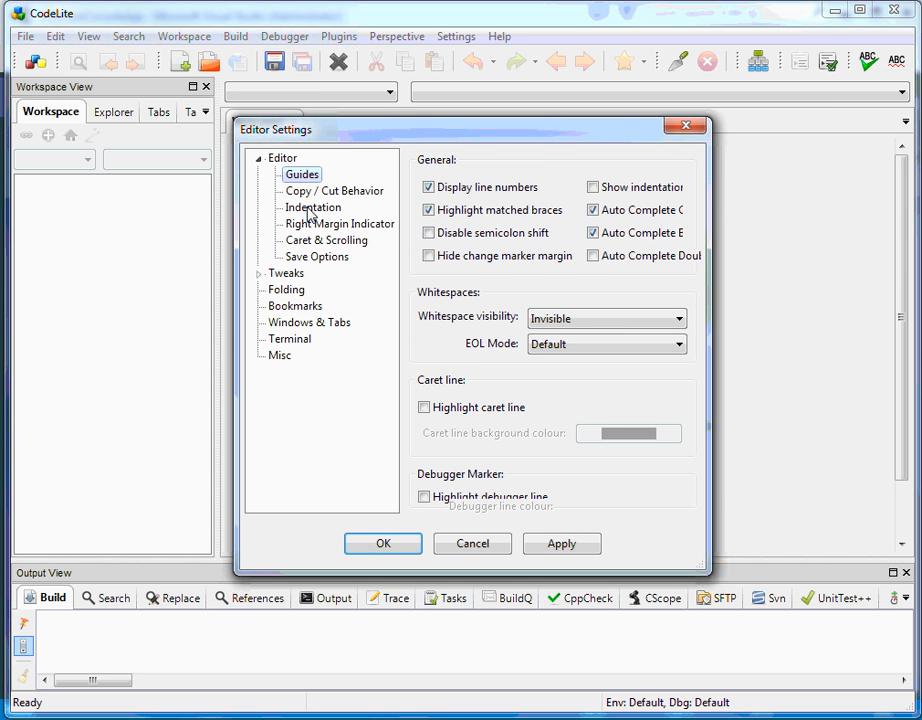
- On the Indentation page, uncheck 'Use tabs in indentation', keep 3 columns per indent and tab, and confirm with OK
{"action": "left_click", "coordinate": [312, 206]}
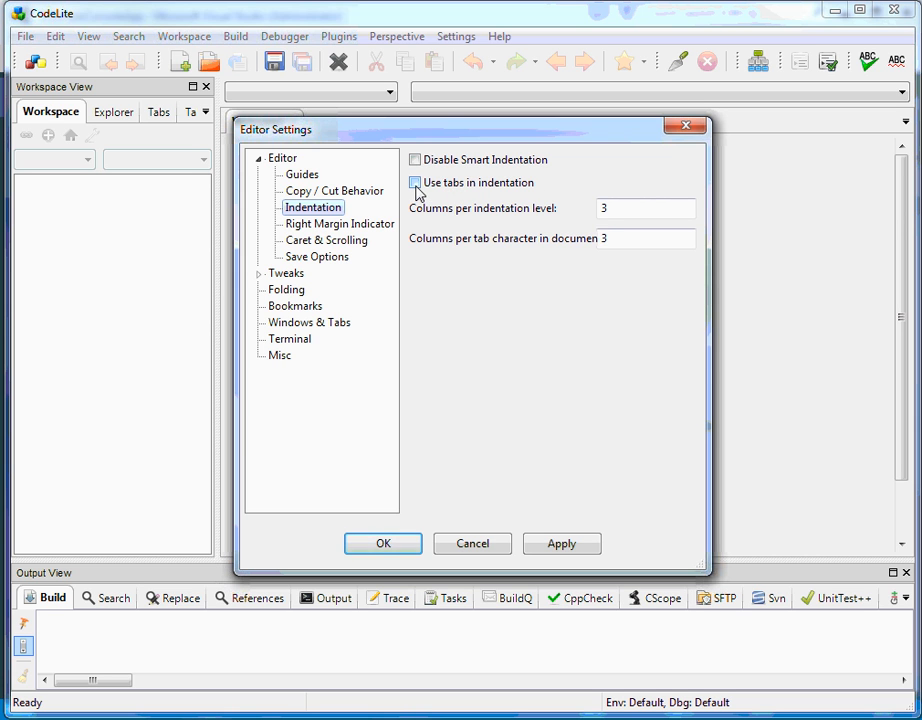
{"action": "left_click", "coordinate": [416, 182]}
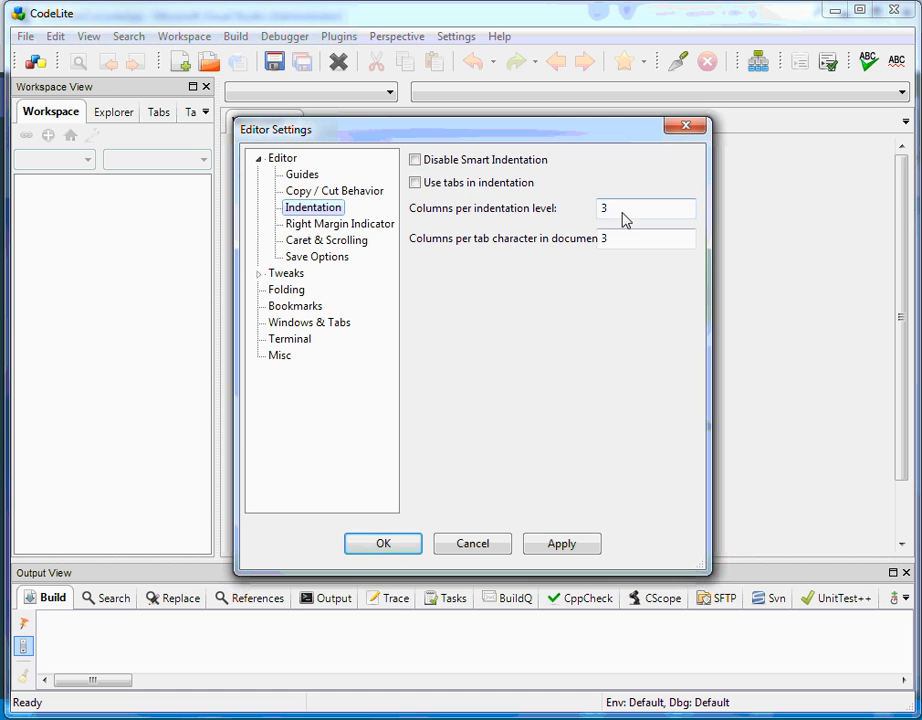
{"action": "mouse_move", "coordinate": [552, 248]}
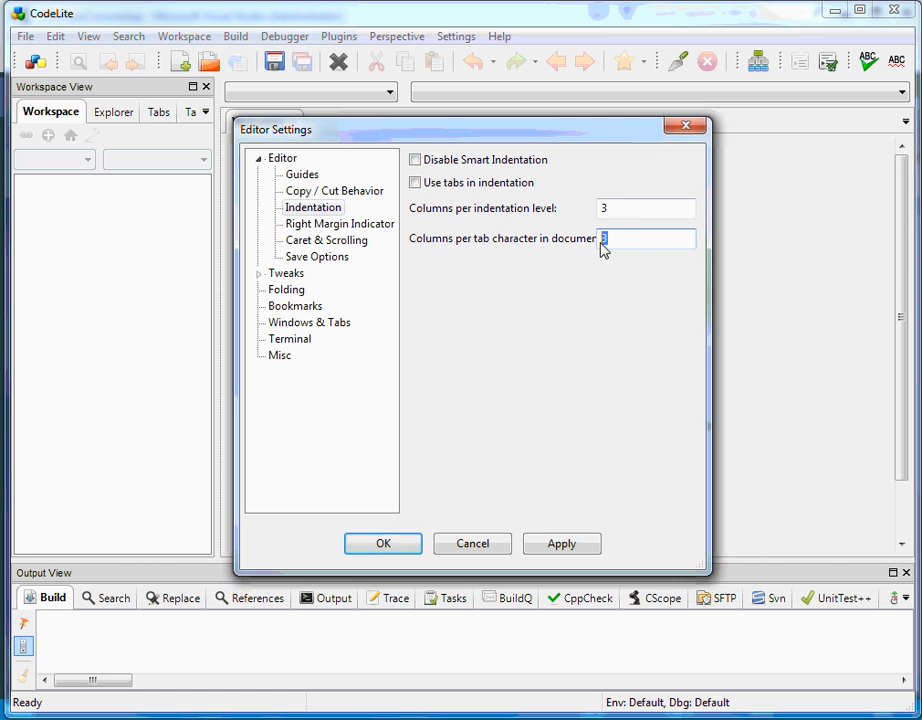
{"action": "left_click", "coordinate": [644, 208]}
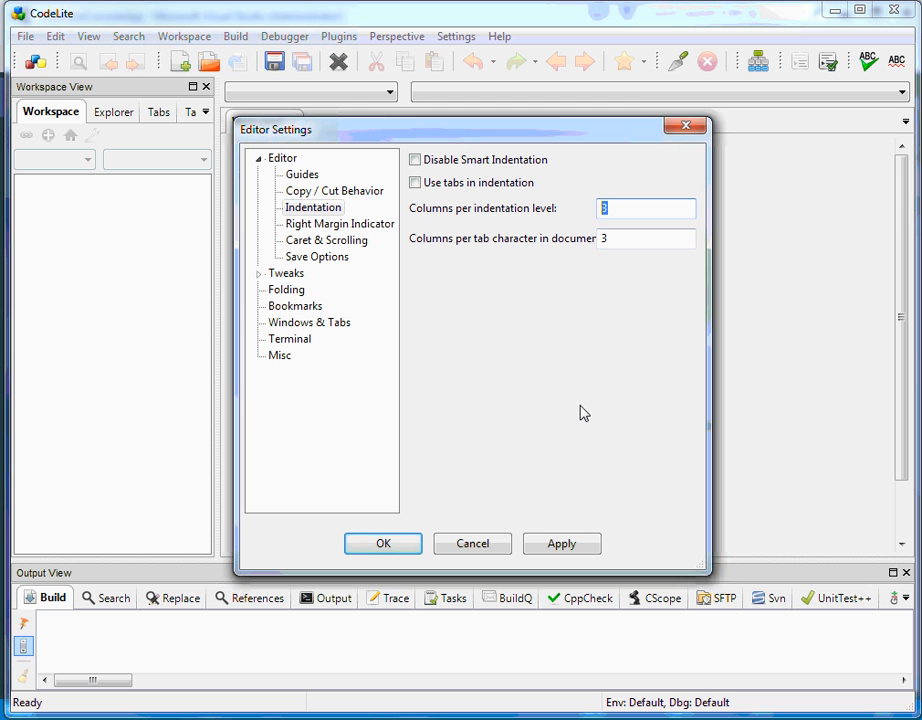
{"action": "left_click", "coordinate": [560, 544]}
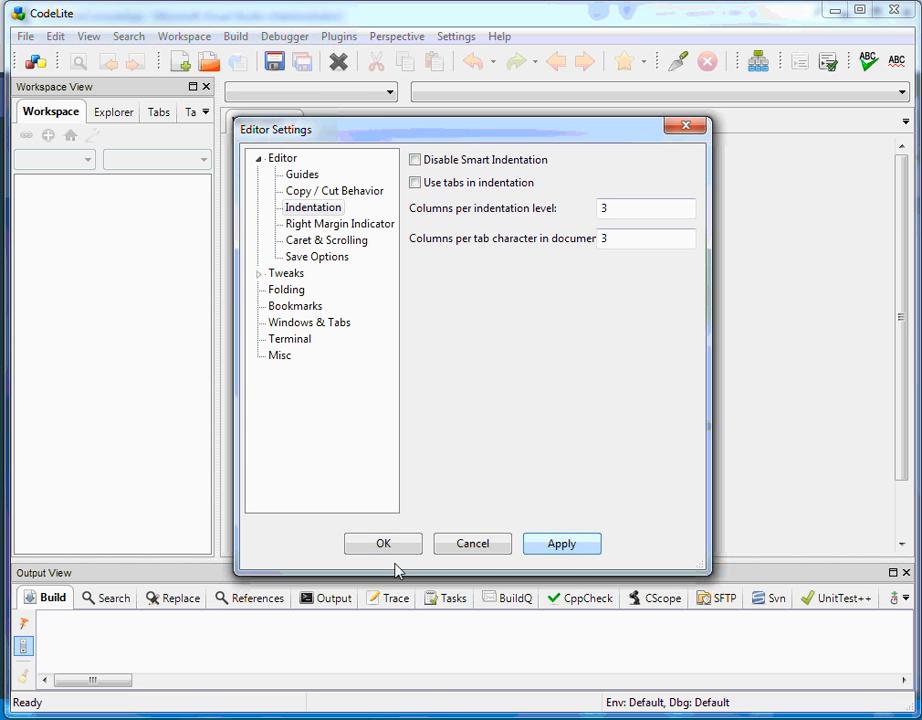
{"action": "left_click", "coordinate": [384, 544]}
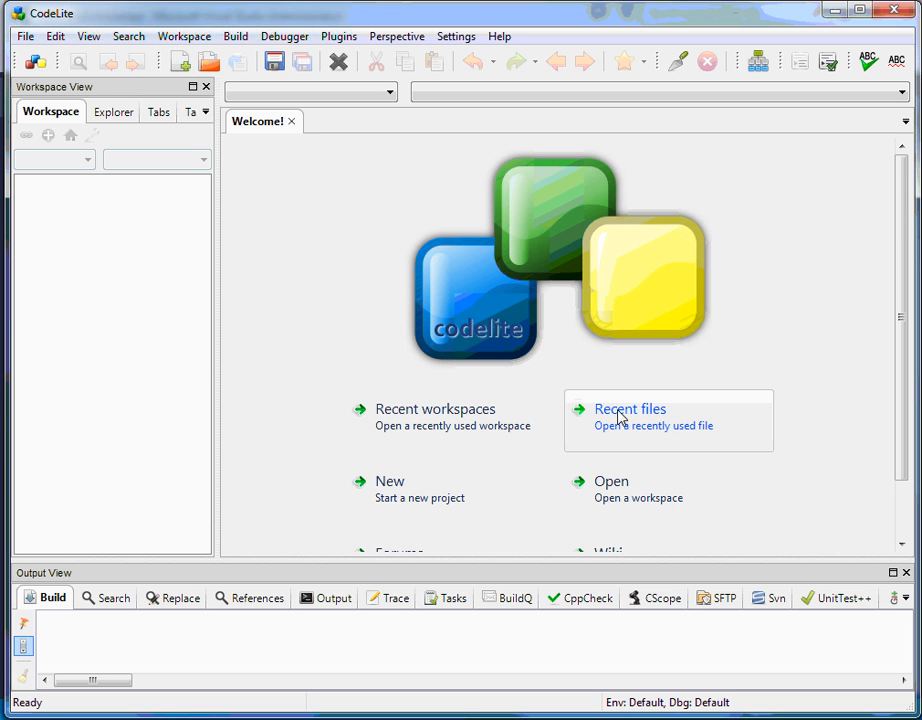
{"action": "mouse_move", "coordinate": [636, 418]}
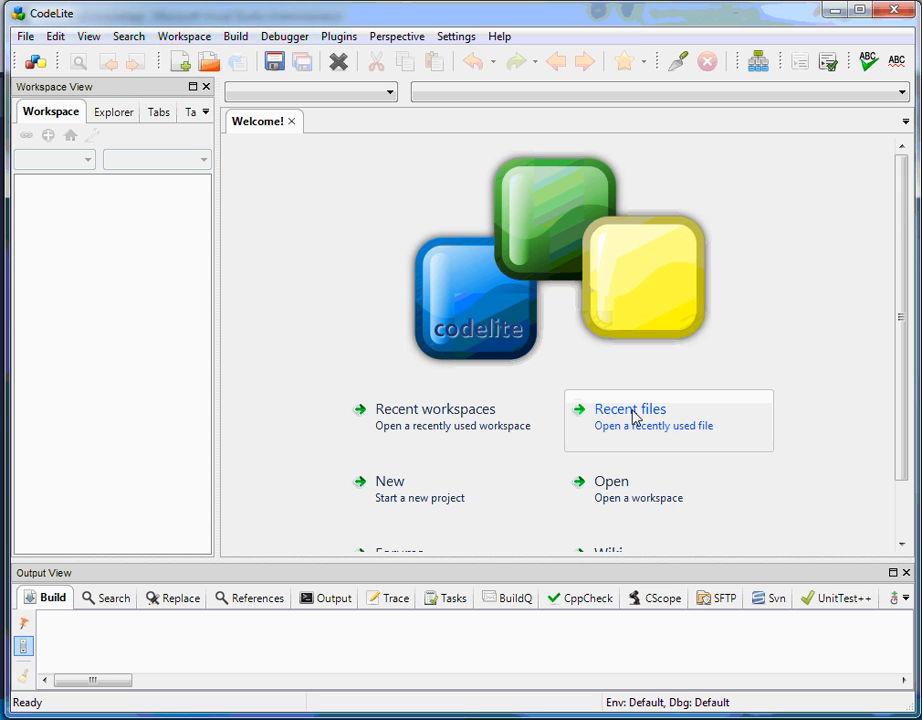
{"action": "mouse_move", "coordinate": [566, 360]}
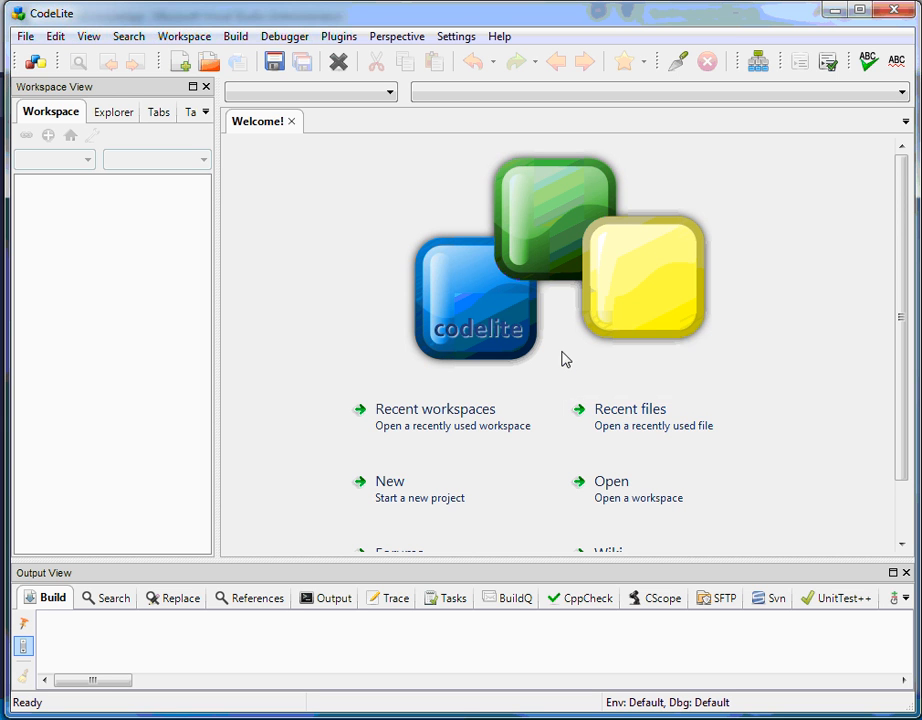